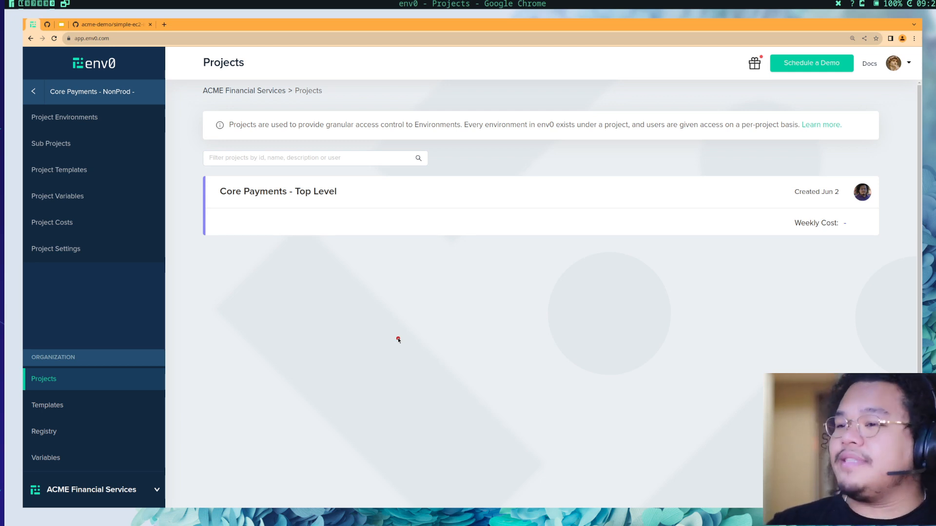
Step: Open the Core Payments - Top Level project to see its NonProd and Prod sub-projects
left_click(91, 489)
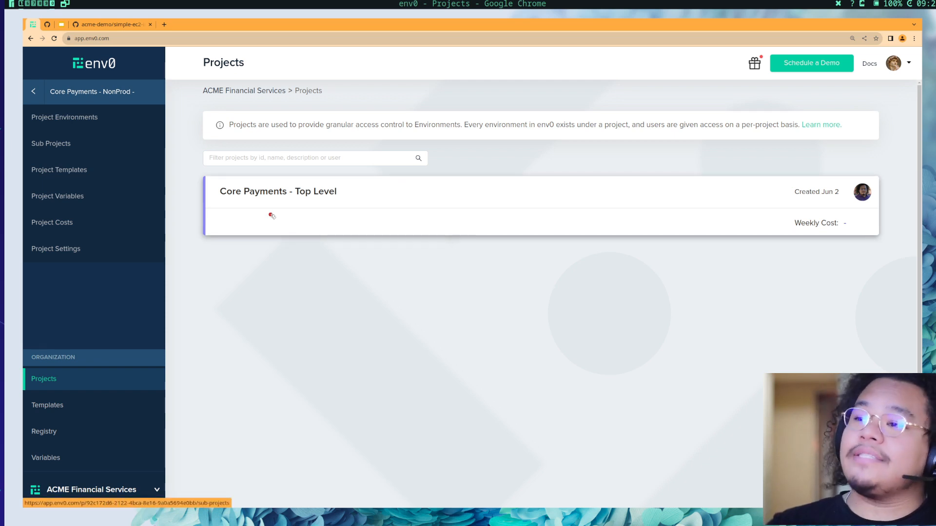
left_click(277, 191)
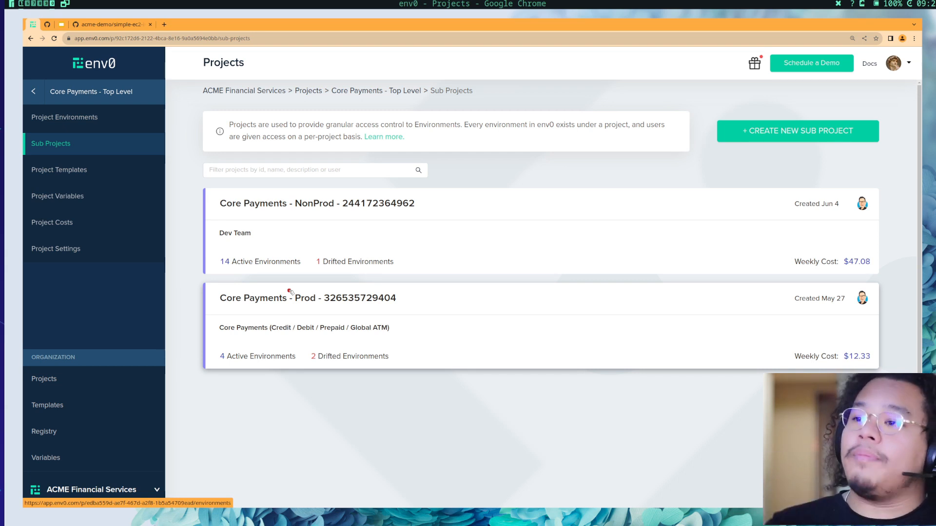
mouse_move(352, 250)
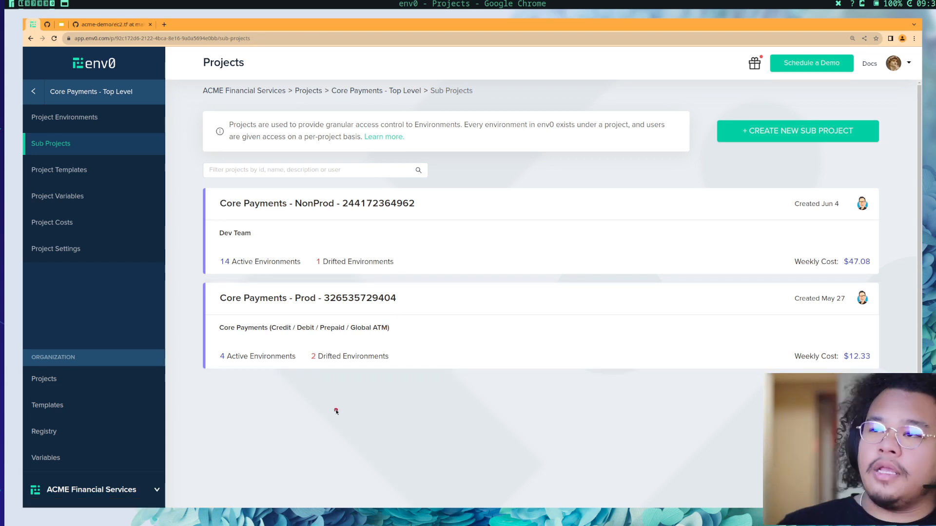
mouse_move(403, 240)
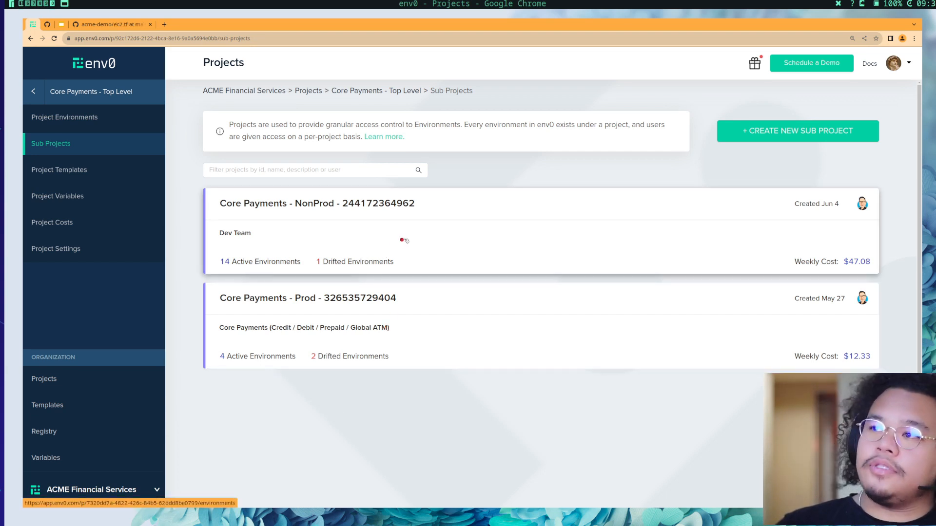
Step: In Core Payments - NonProd templates, review the FrontEnd Servers (EC2) ec2.tf code on GitHub
left_click(317, 203)
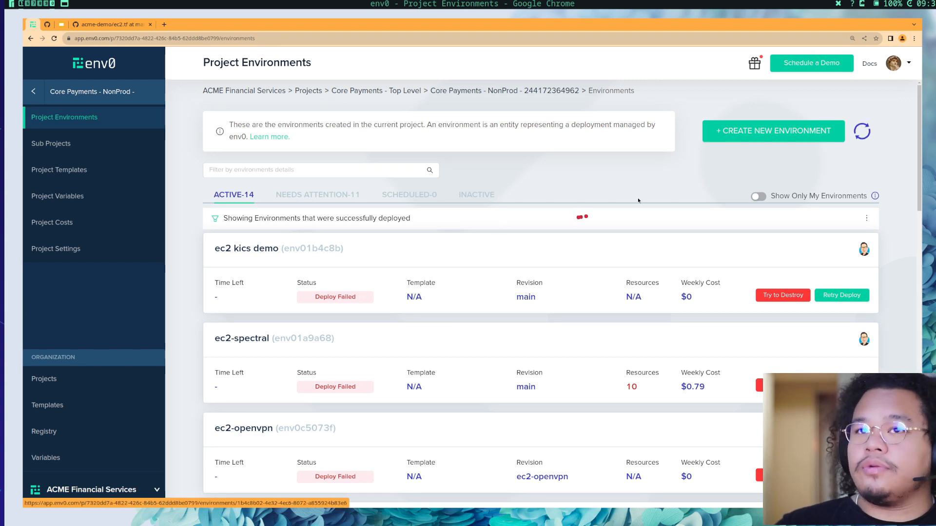
left_click(58, 169)
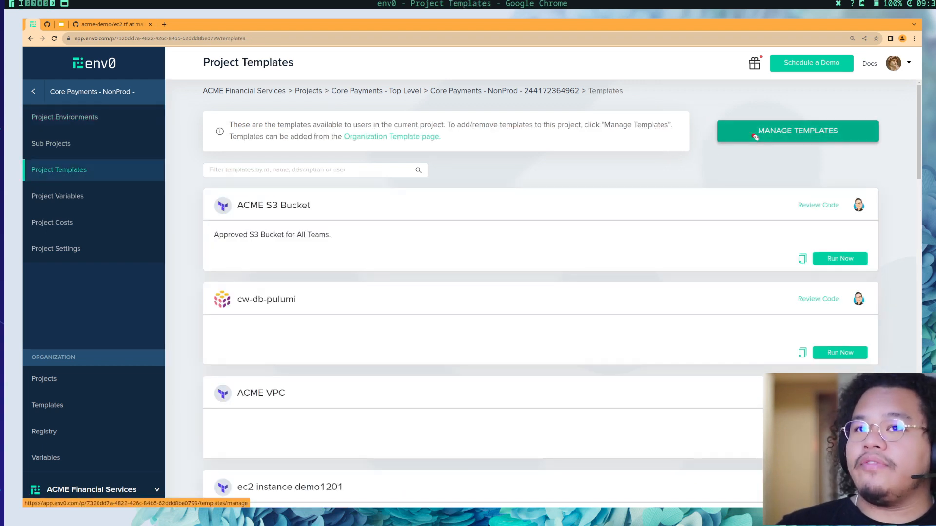
mouse_move(639, 213)
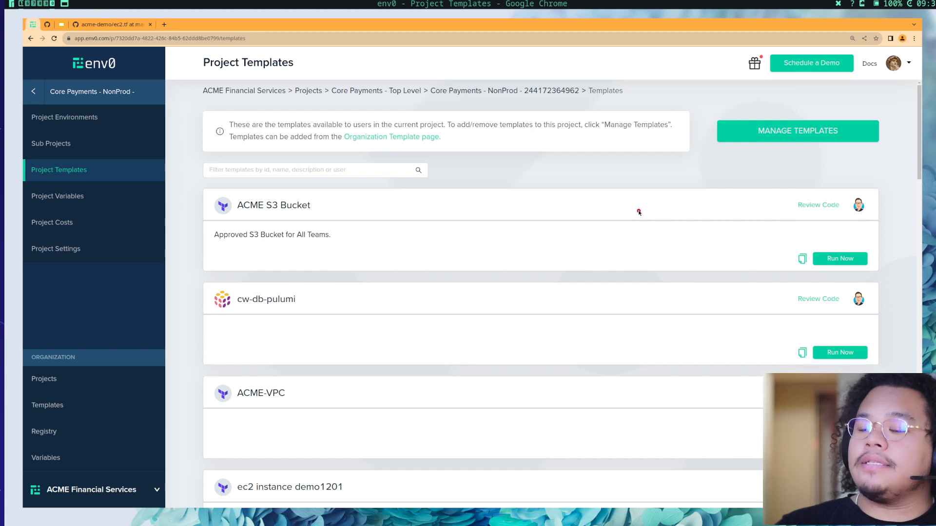
scroll("down", 3)
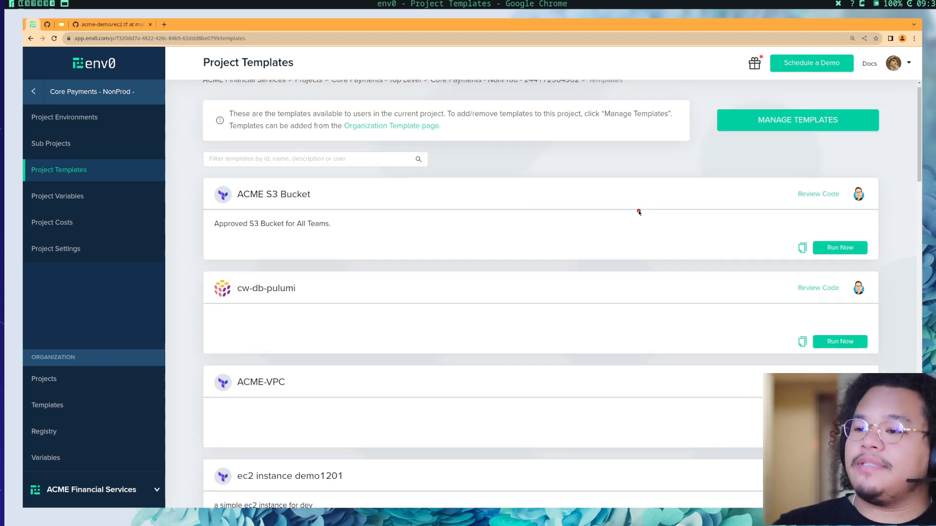
scroll("down", 3)
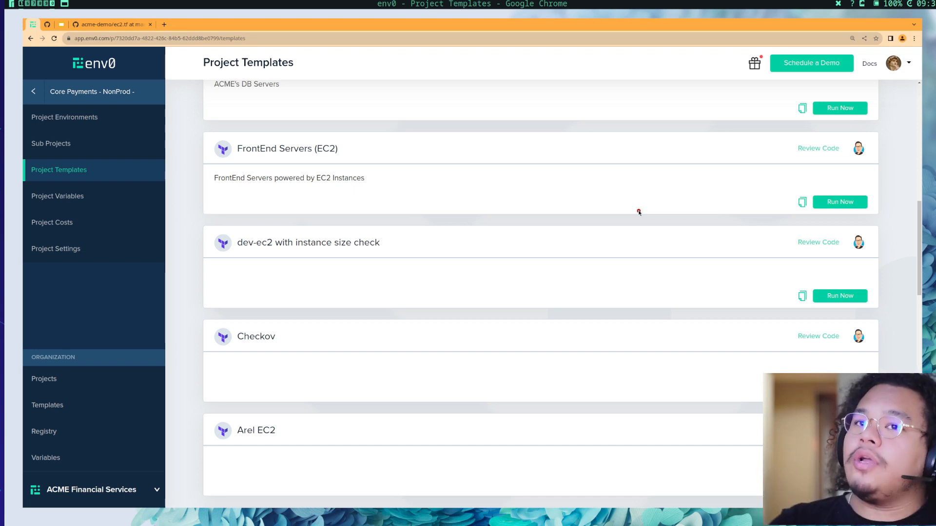
mouse_move(814, 157)
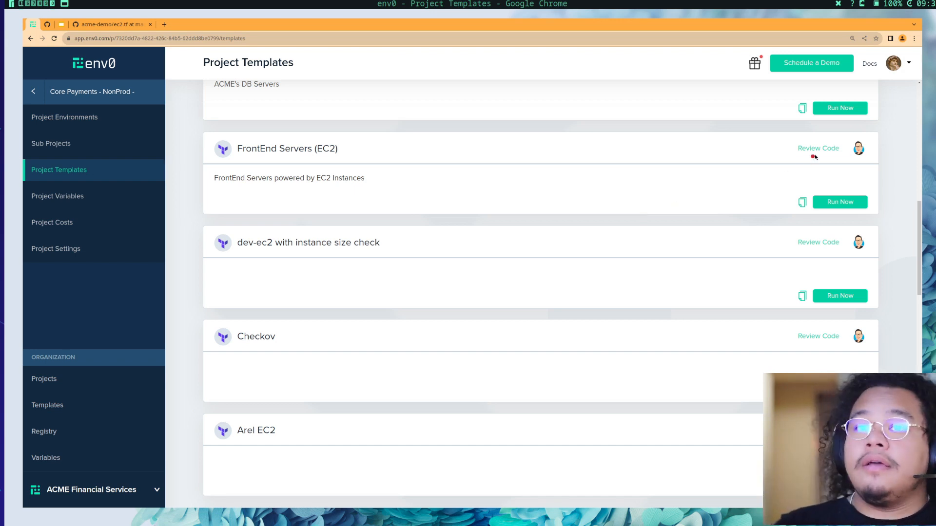
left_click(819, 148)
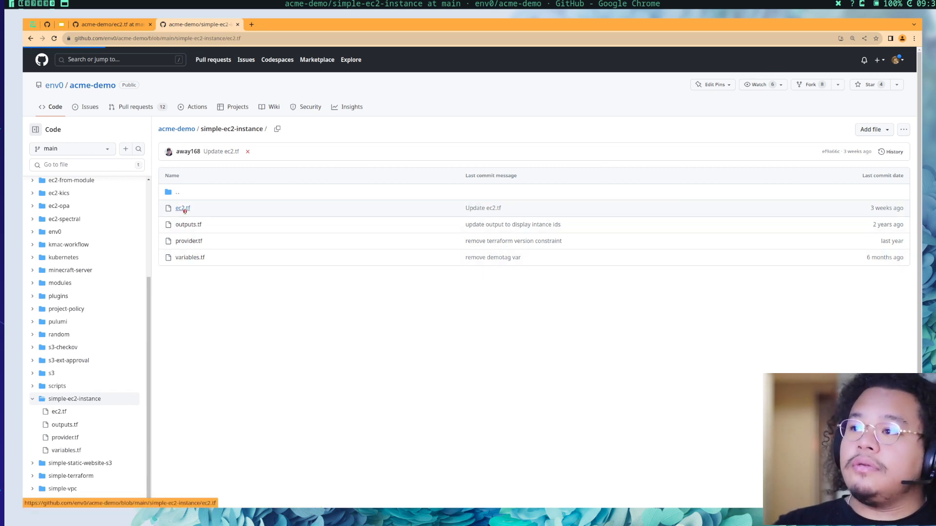
left_click(182, 208)
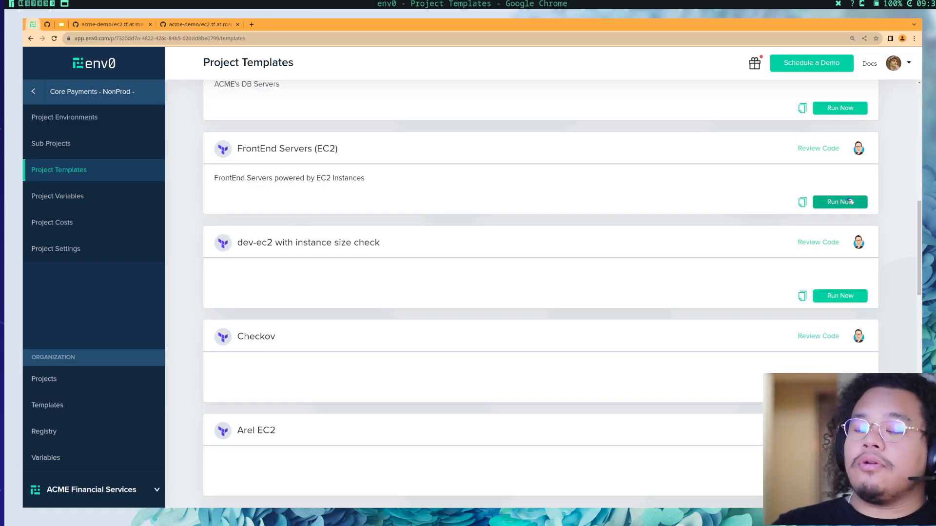
Step: Run FrontEnd Servers (EC2) on feat/remotebackend with remote backend workspace kmac-demo
left_click(839, 201)
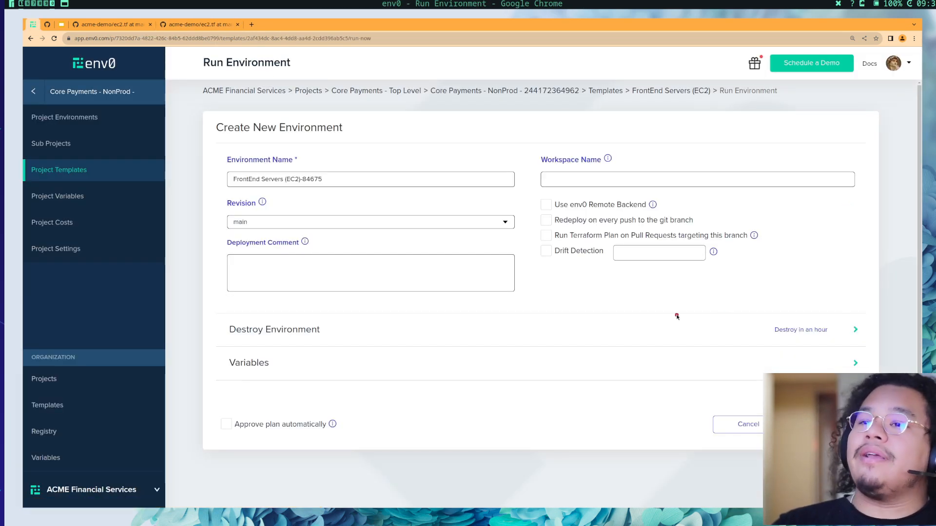
mouse_move(468, 244)
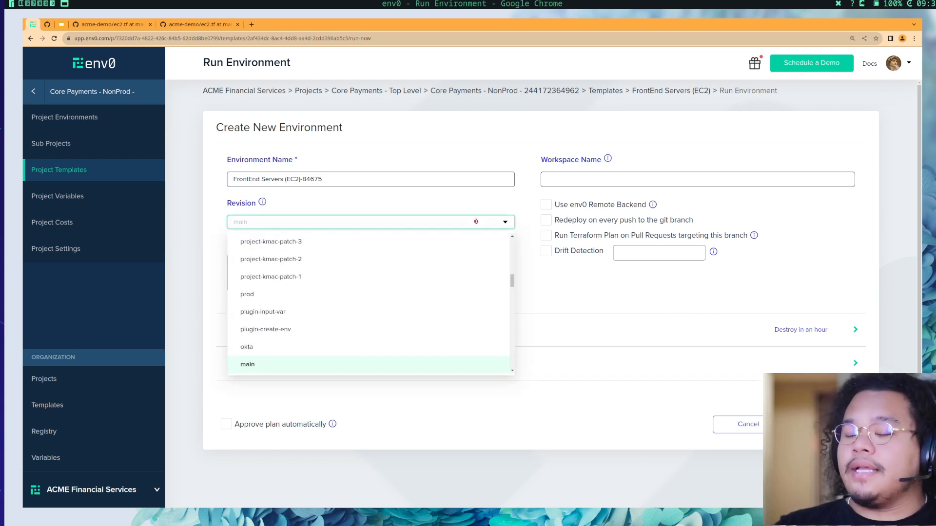
type("feat")
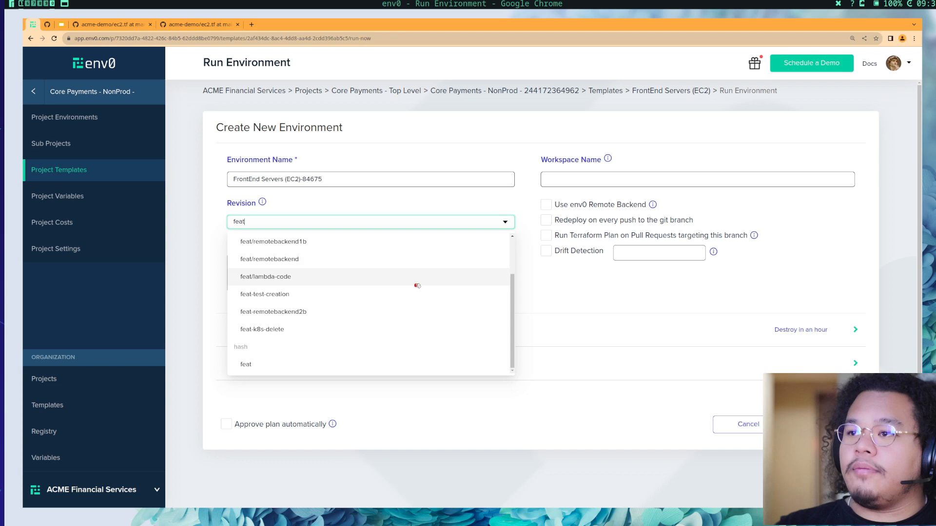
left_click(269, 259)
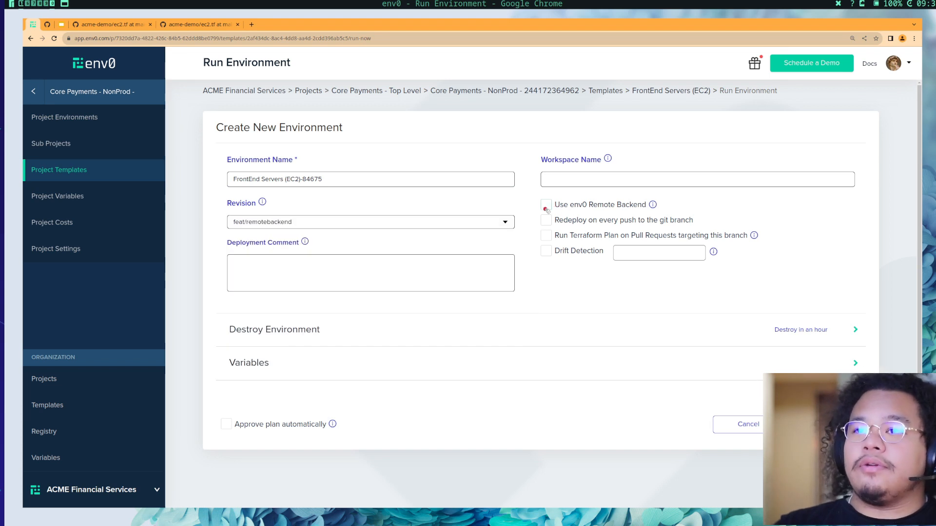
left_click(546, 205)
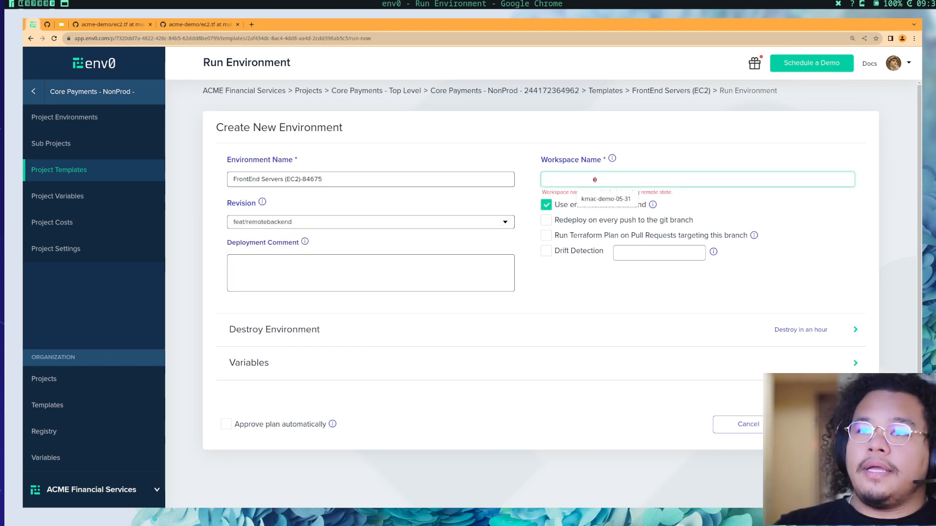
type("kmac-demo-06-02")
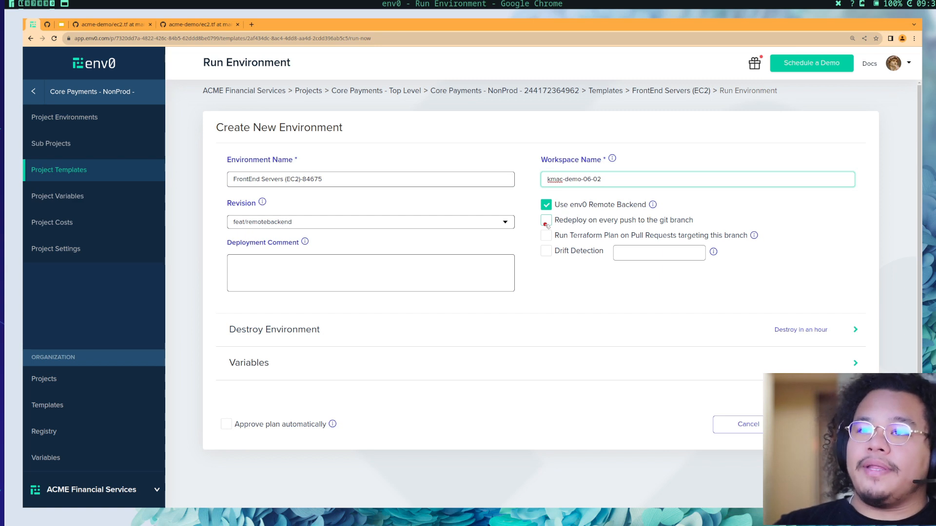
Step: Enable push redeploys, PR plans, and drift detection scheduled 0 0 * * 1-5
left_click(545, 220)
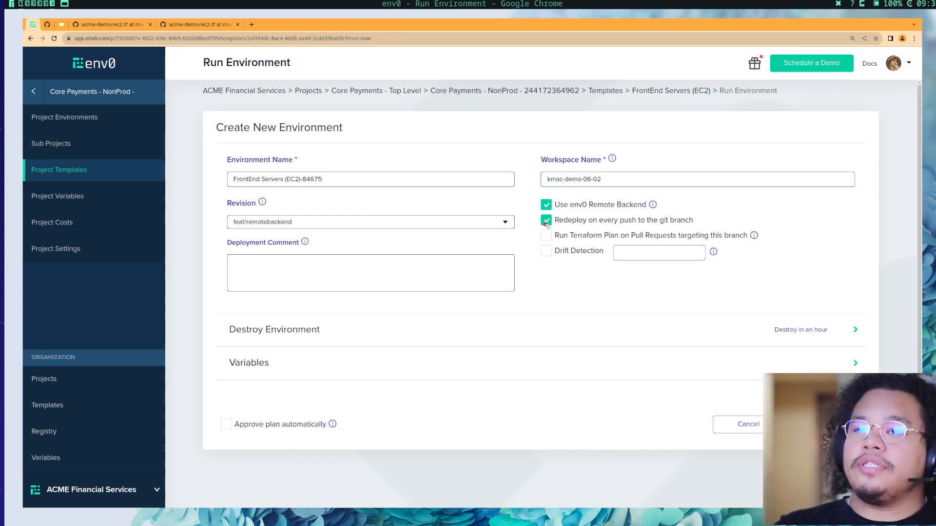
left_click(546, 235)
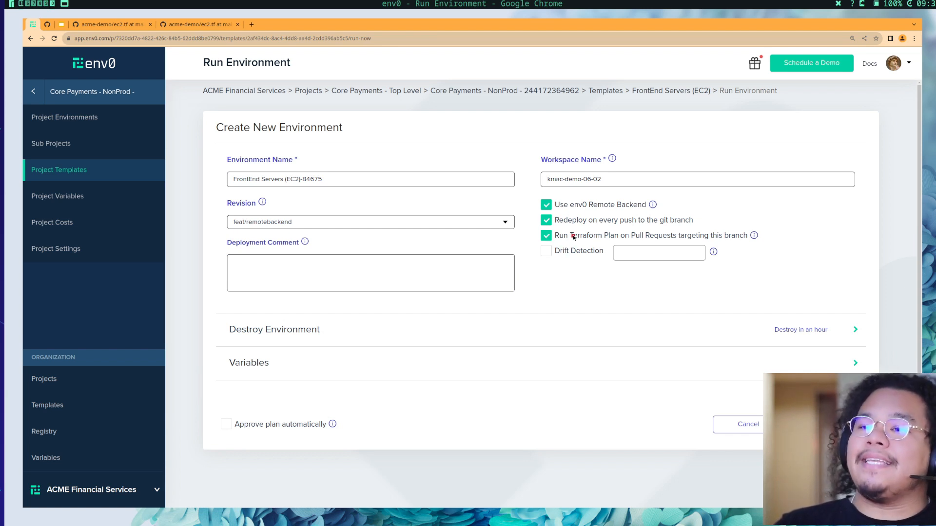
left_click(546, 250)
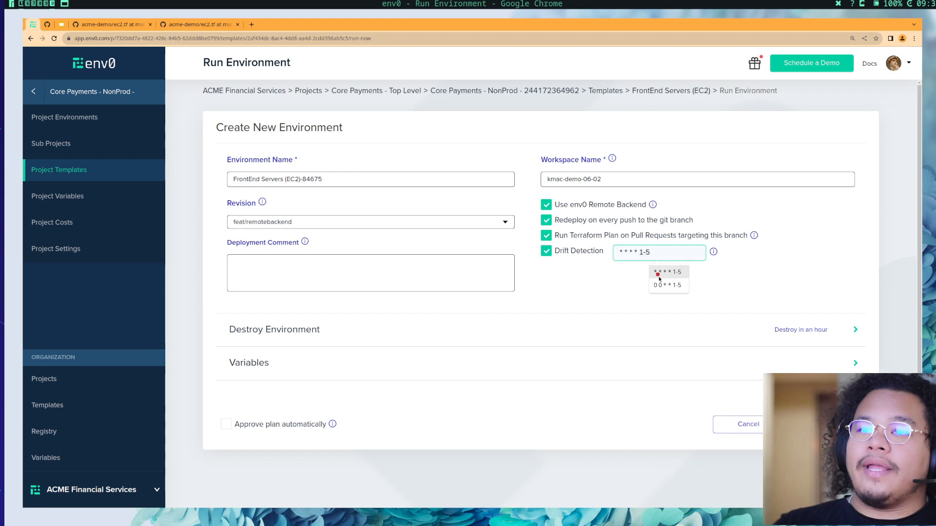
left_click(667, 284)
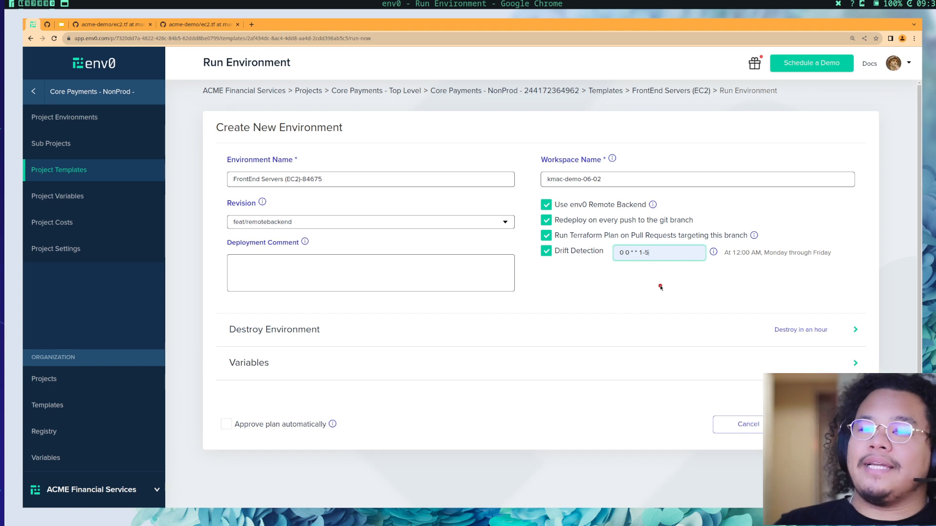
left_click(370, 273)
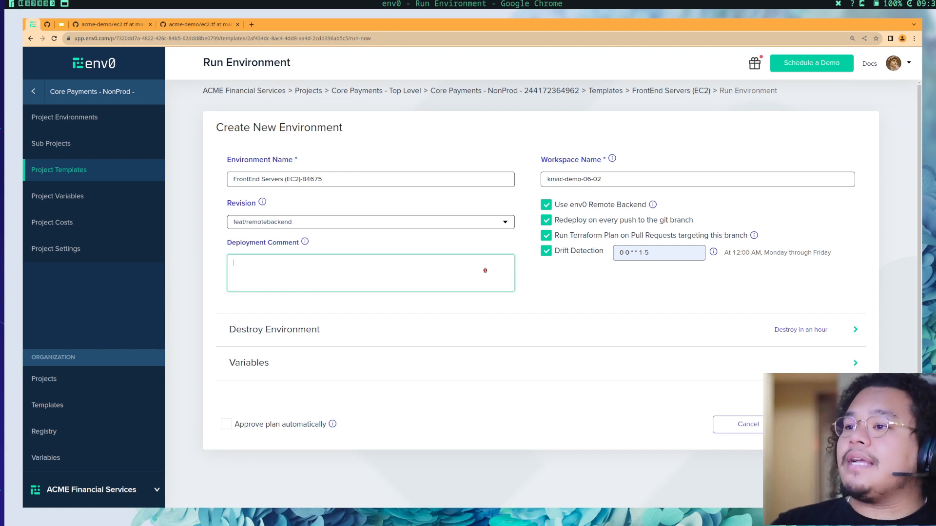
Step: Enter deployment comment 'hotfix' and expand the Destroy after duration options
type("hotfix")
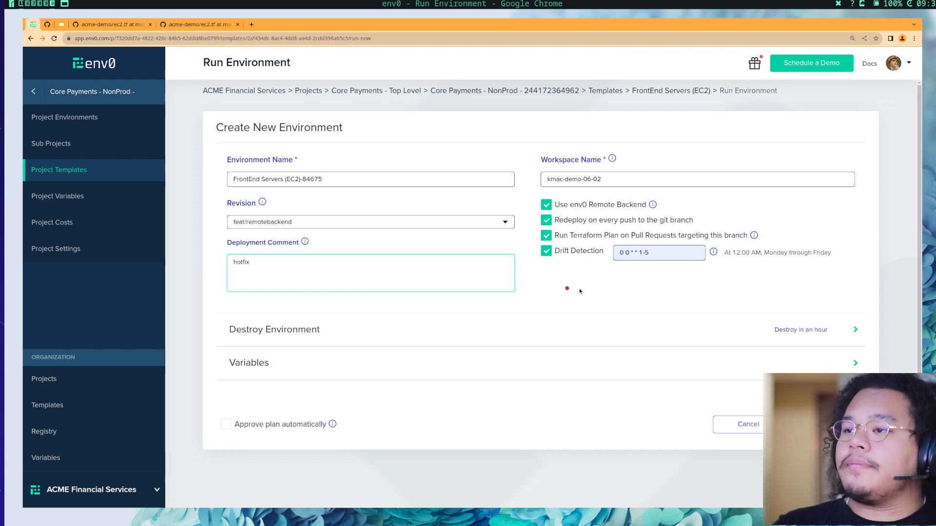
left_click(855, 329)
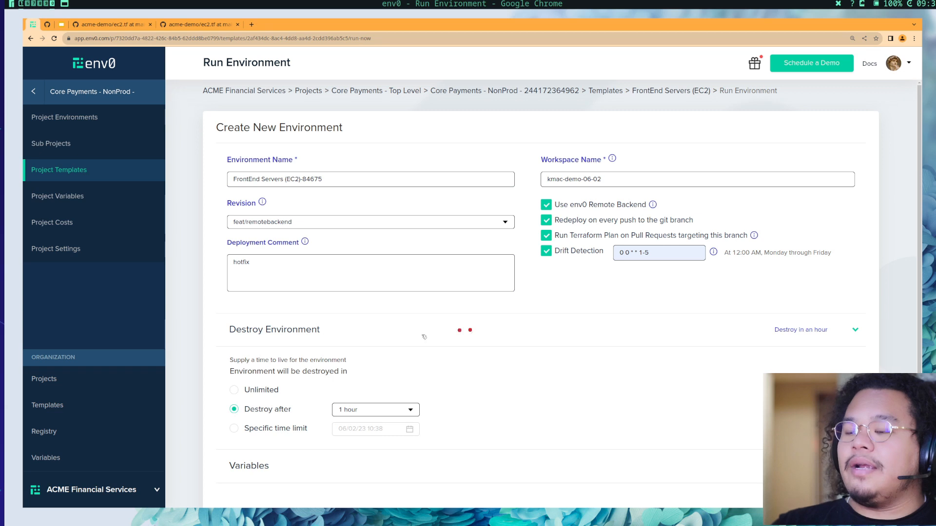
mouse_move(269, 355)
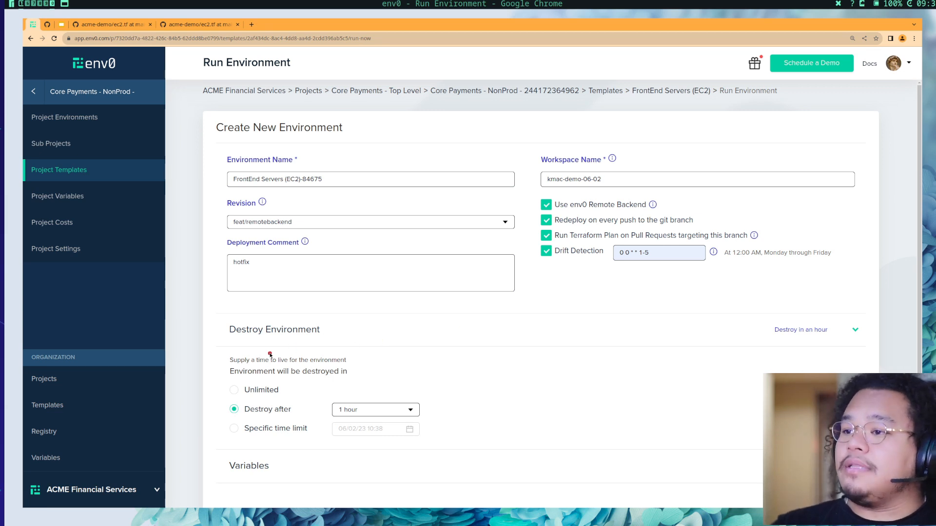
left_click(375, 409)
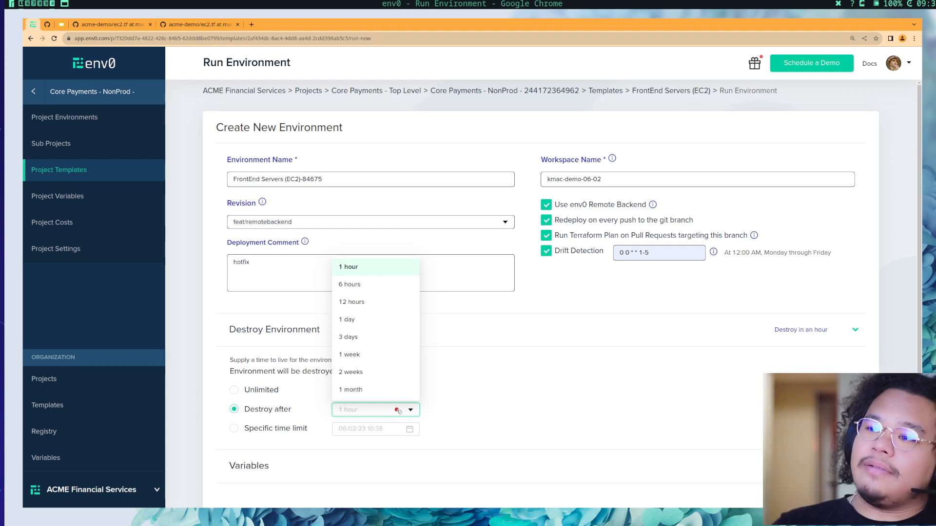
mouse_move(351, 389)
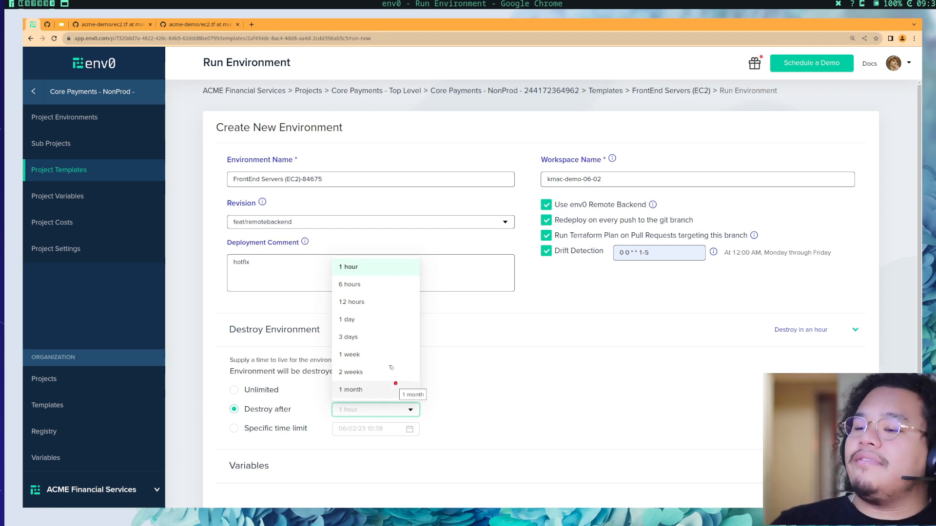
mouse_move(402, 347)
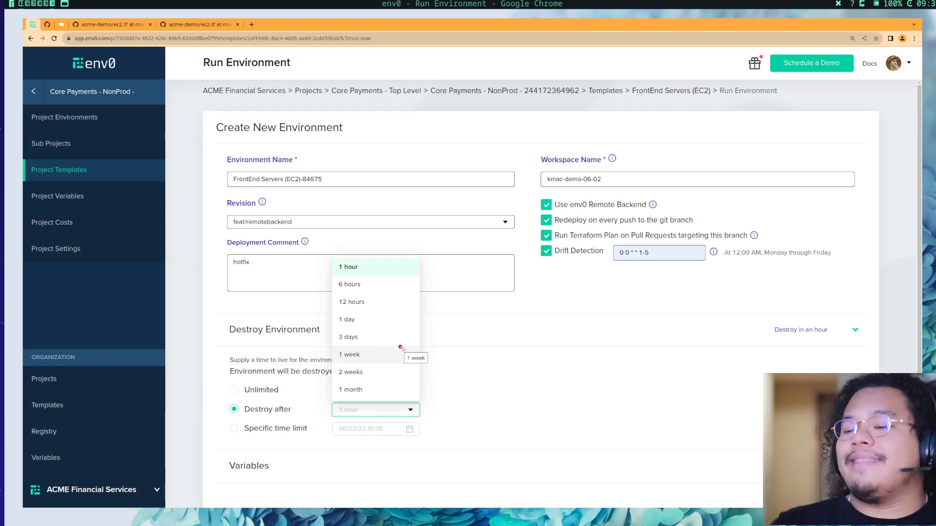
scroll("down", 3)
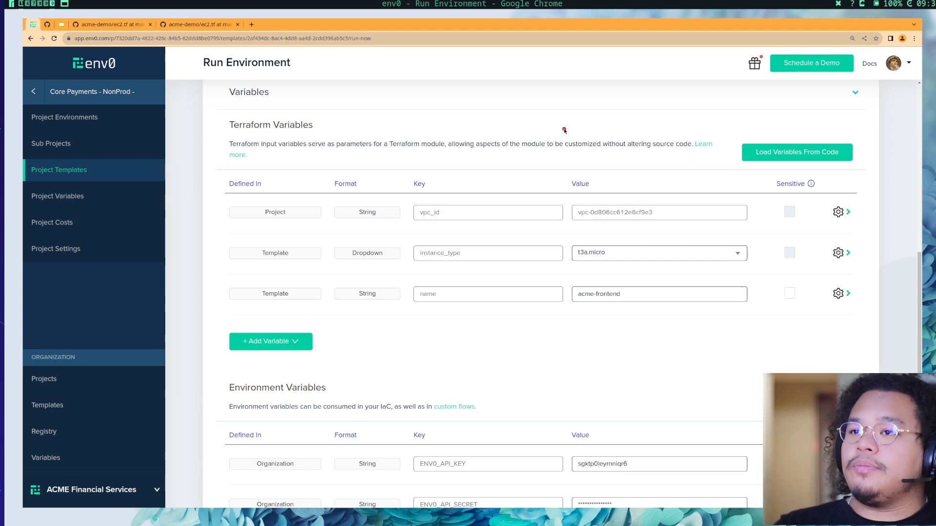
mouse_move(488, 213)
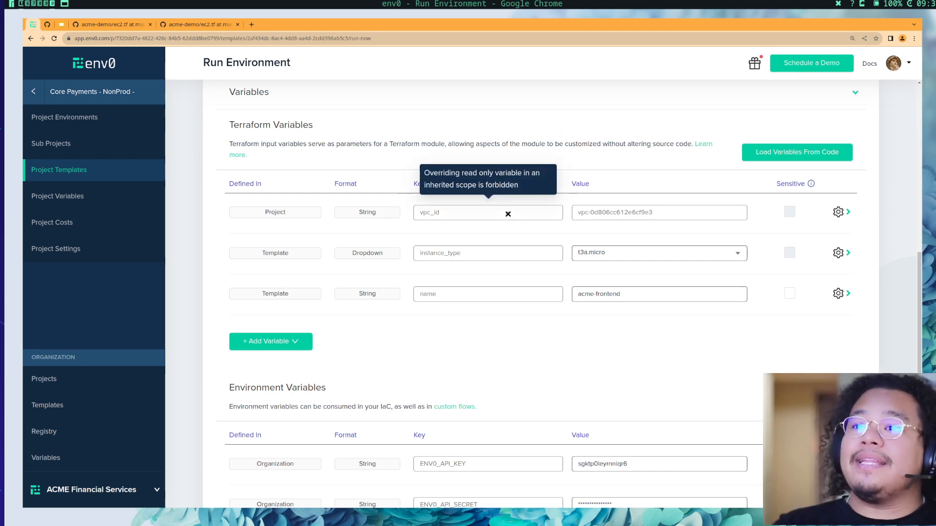
mouse_move(618, 223)
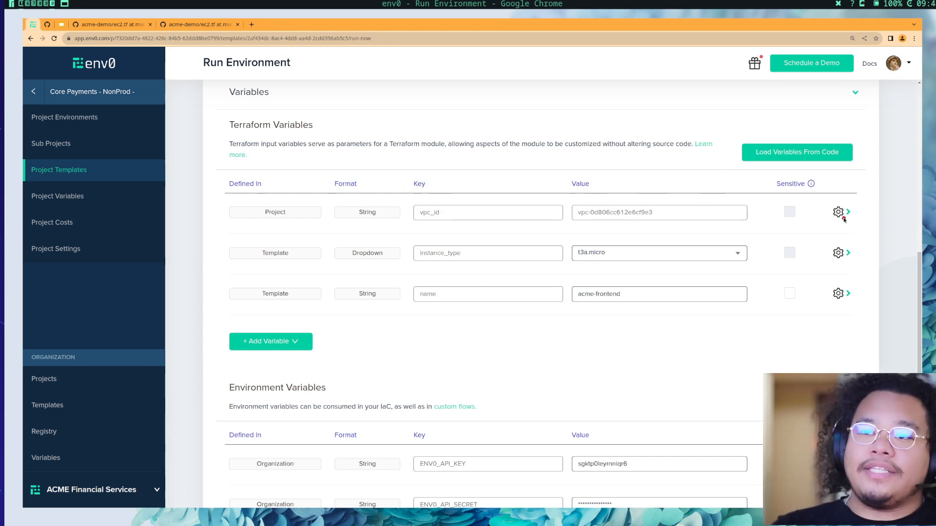
Step: Inspect the vpc_id and instance_type variables, showing t3a.micro to t3a.large choices
left_click(838, 212)
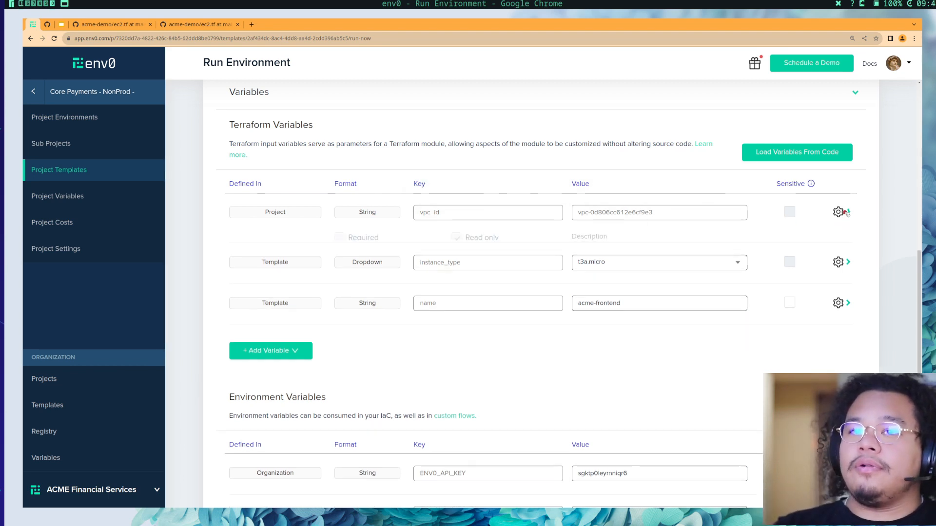
left_click(659, 263)
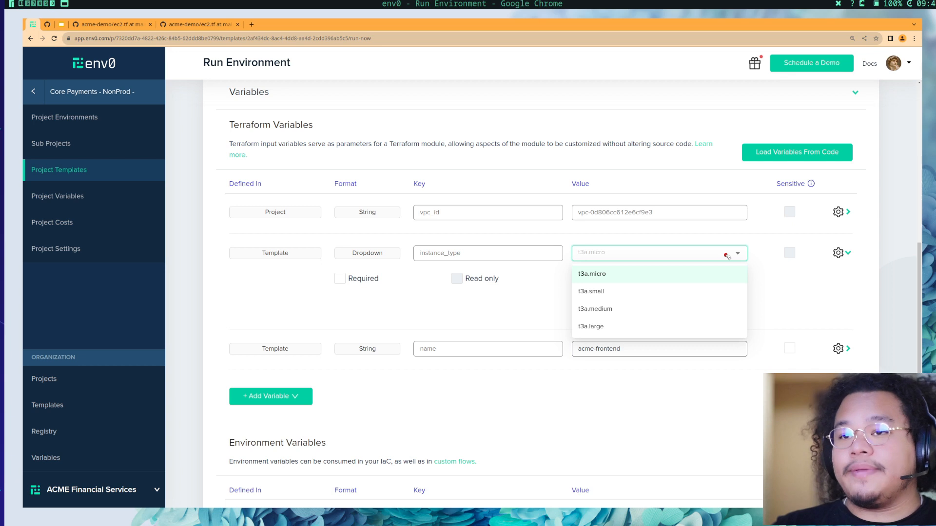
mouse_move(693, 301)
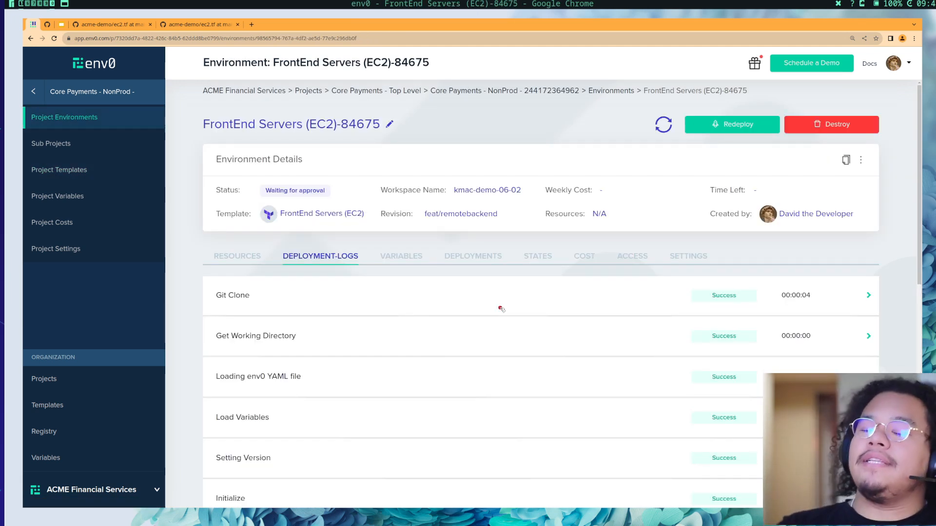
Step: Scroll the deployment logs and switch the Terraform plan (1 to add, $7.66/mo) to text
scroll("down", 3)
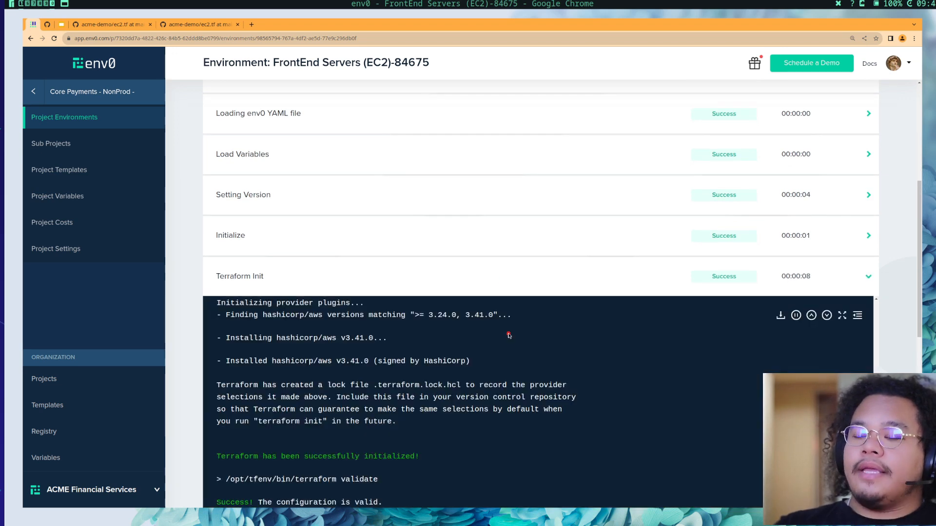
scroll("down", 3)
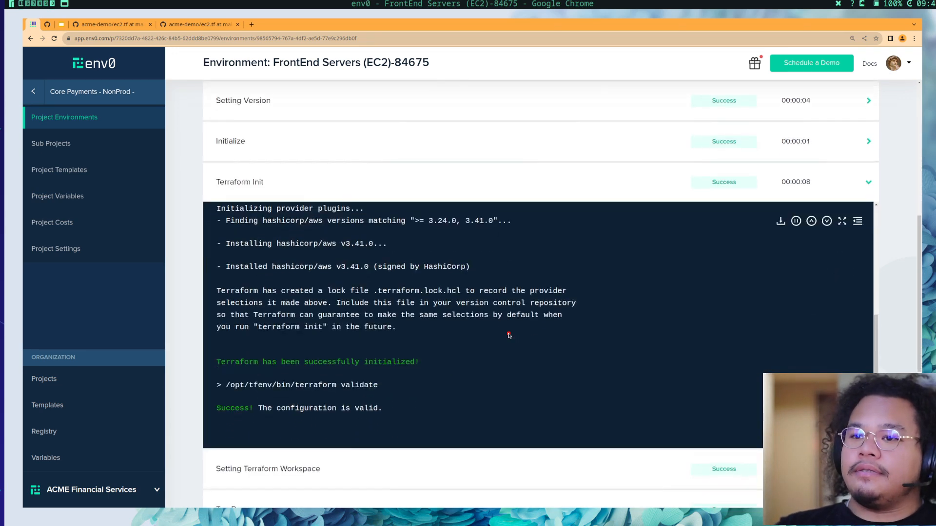
scroll("down", 3)
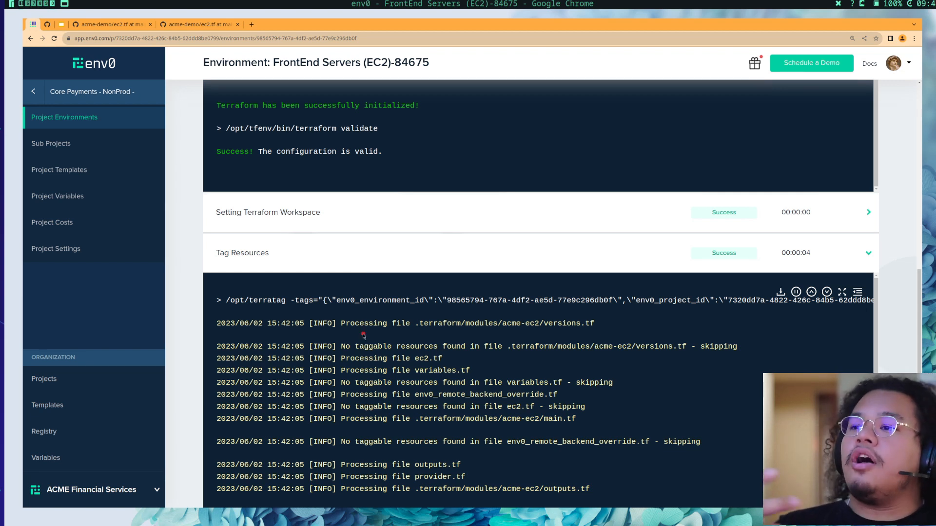
mouse_move(454, 343)
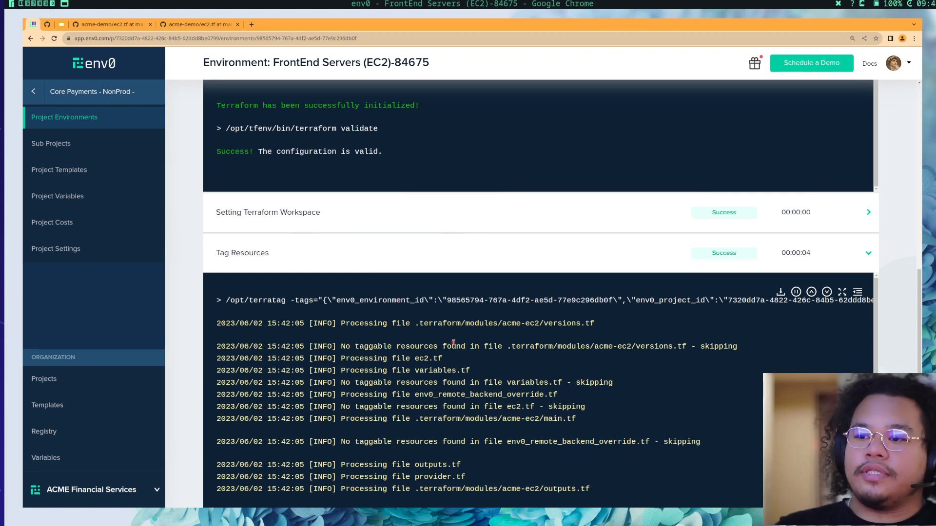
scroll("down", 3)
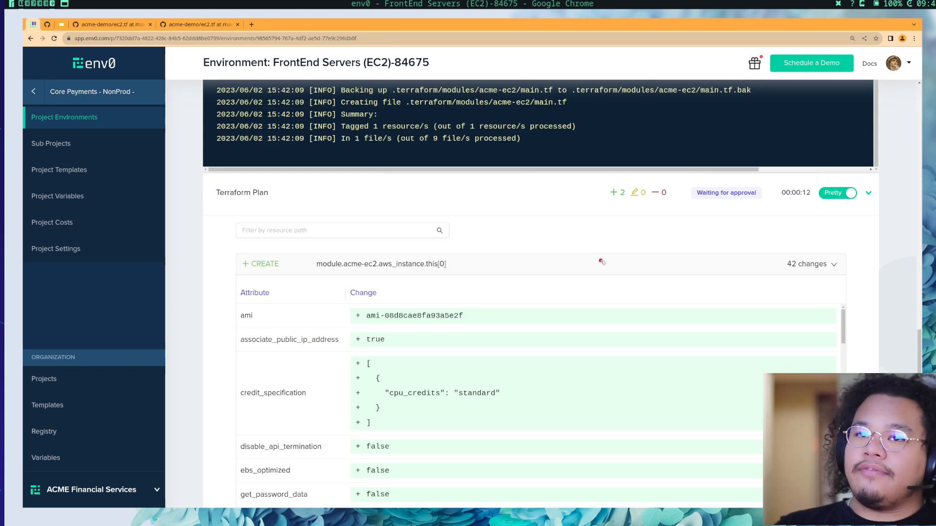
scroll("down", 3)
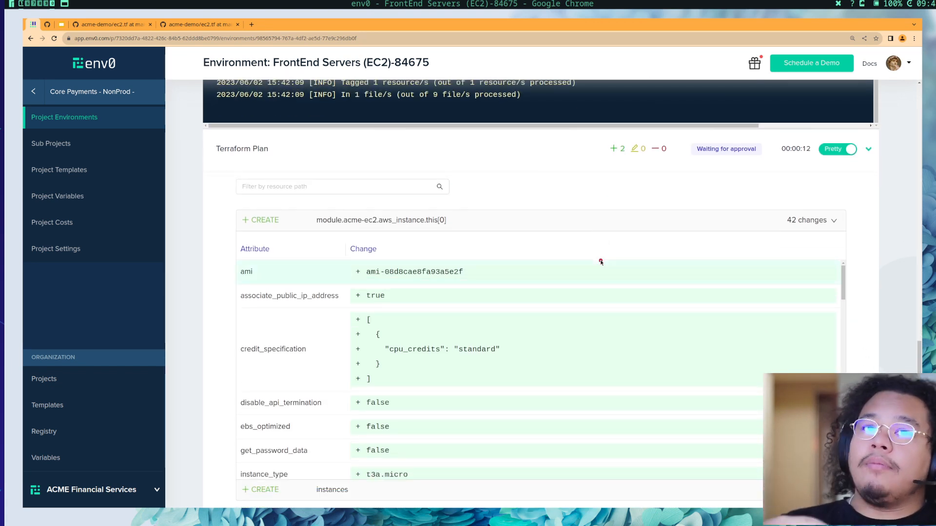
mouse_move(729, 204)
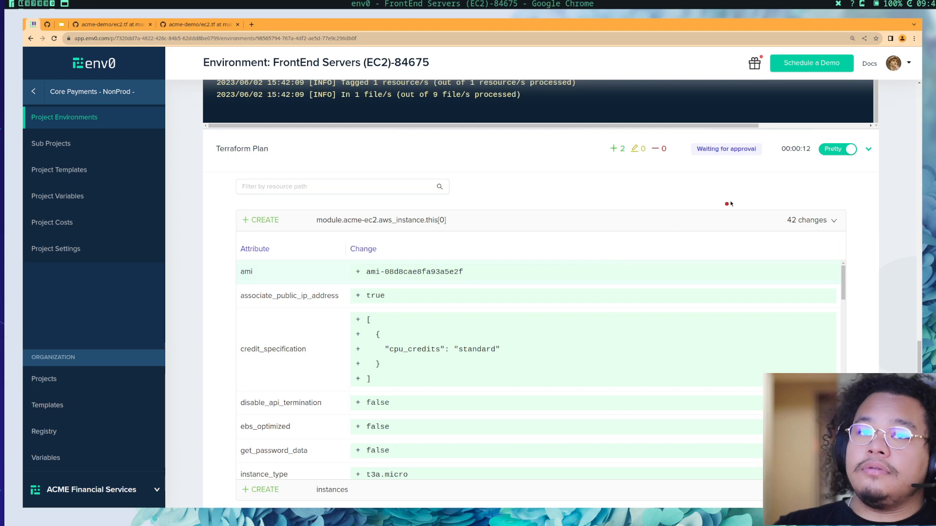
left_click(837, 149)
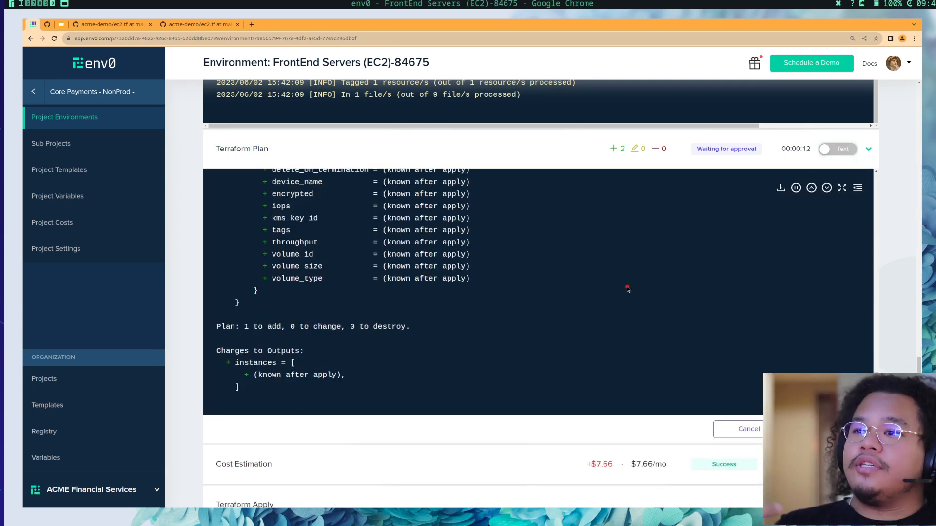
scroll("down", 3)
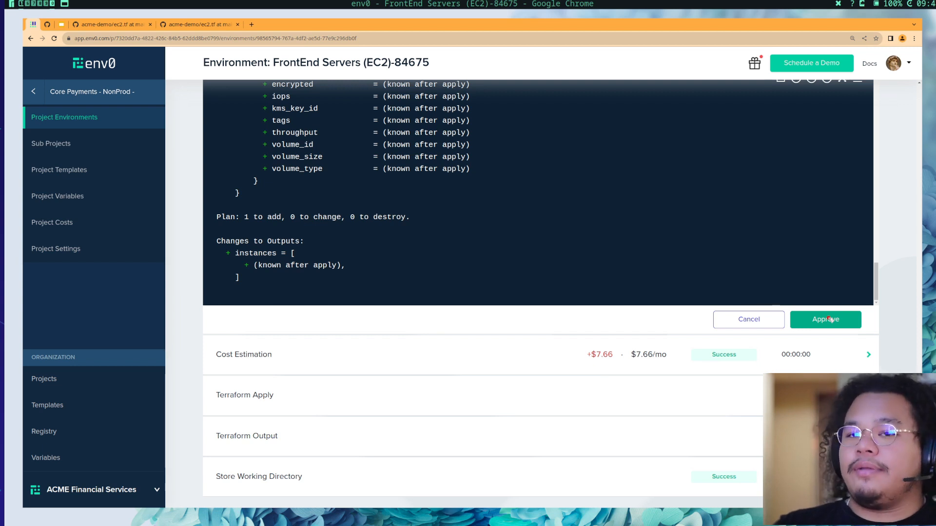
Step: Approve the Terraform plan and watch the apply run
left_click(825, 320)
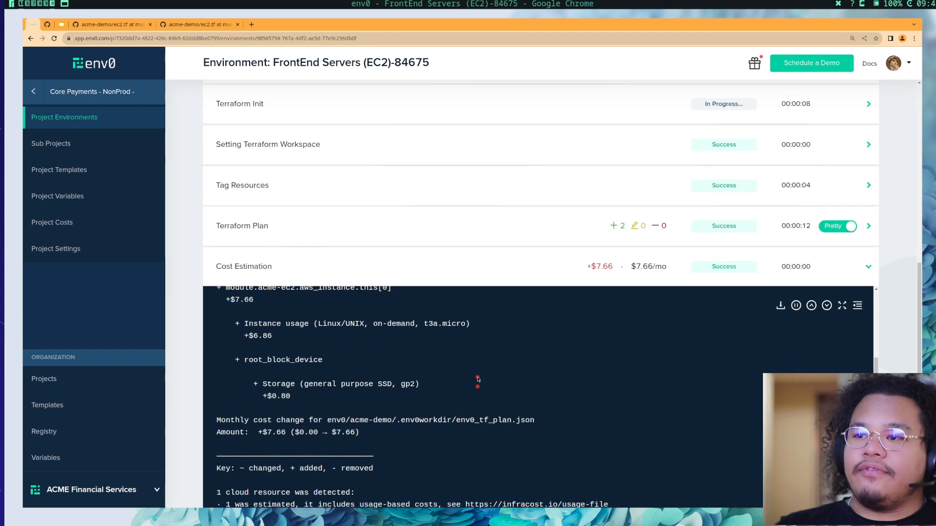
scroll("down", 3)
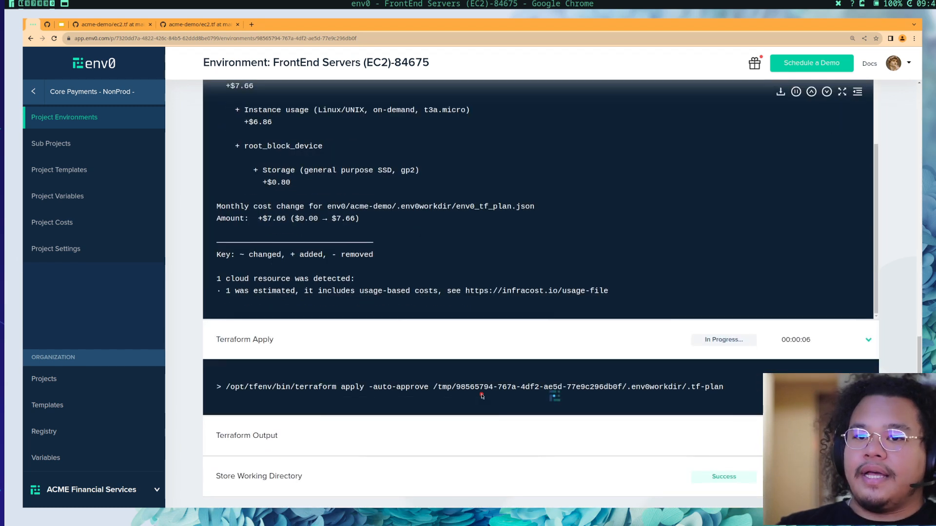